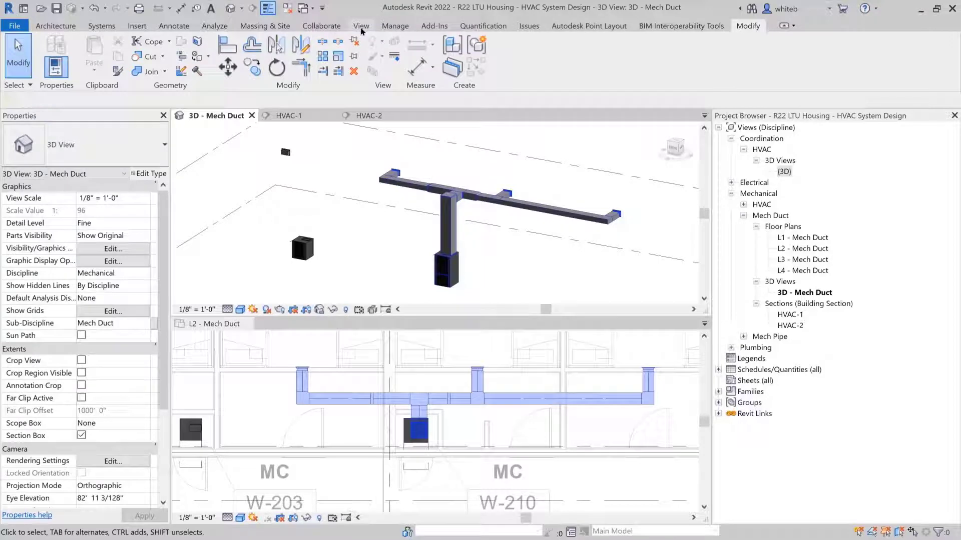
- Enable the System Browser panel from the View ribbon's User Interface options
left_click(361, 26)
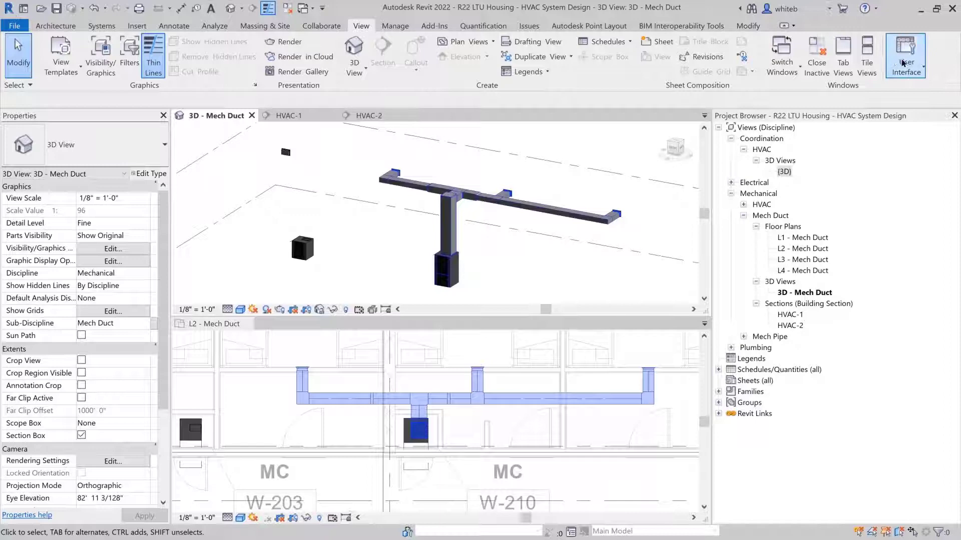
left_click(905, 56)
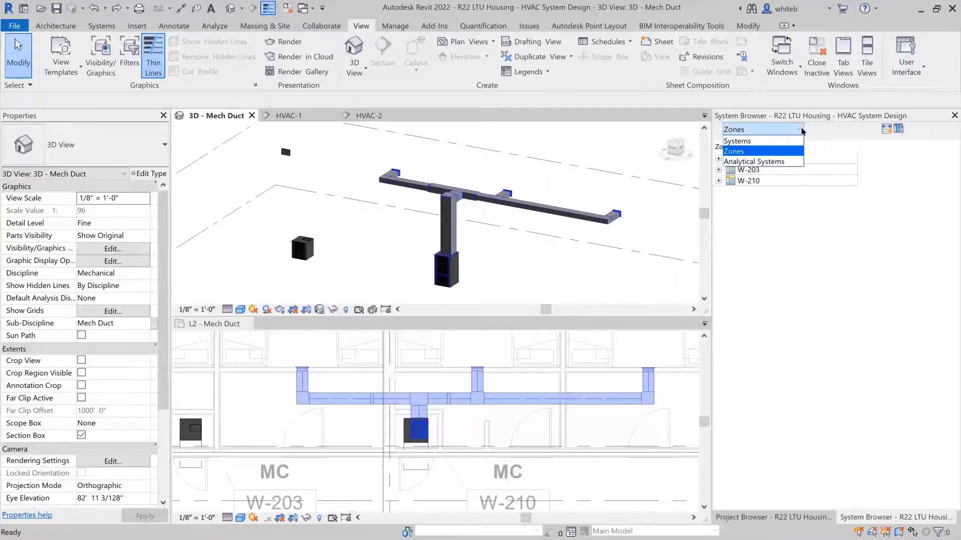
- Switch the System Browser to Systems view filtered to the Mechanical discipline
left_click(738, 141)
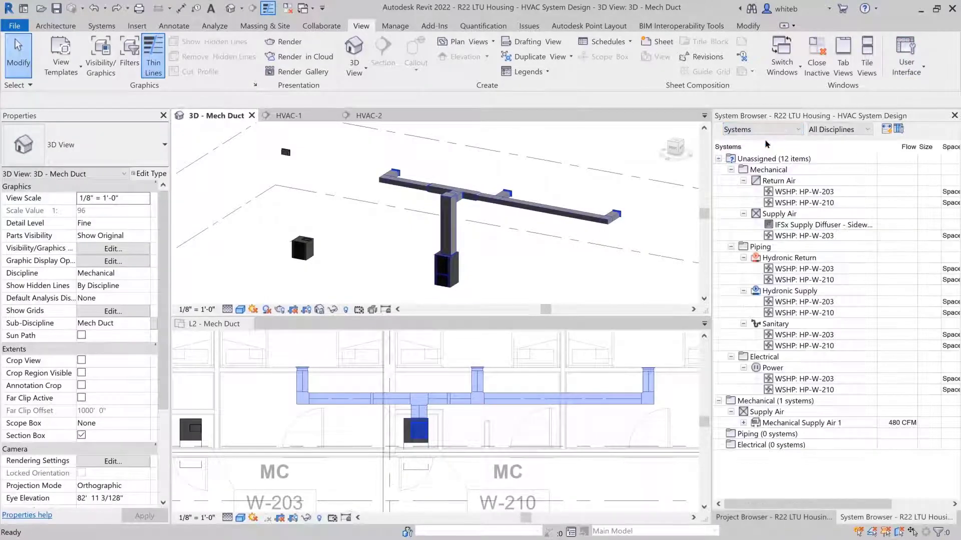
left_click(868, 129)
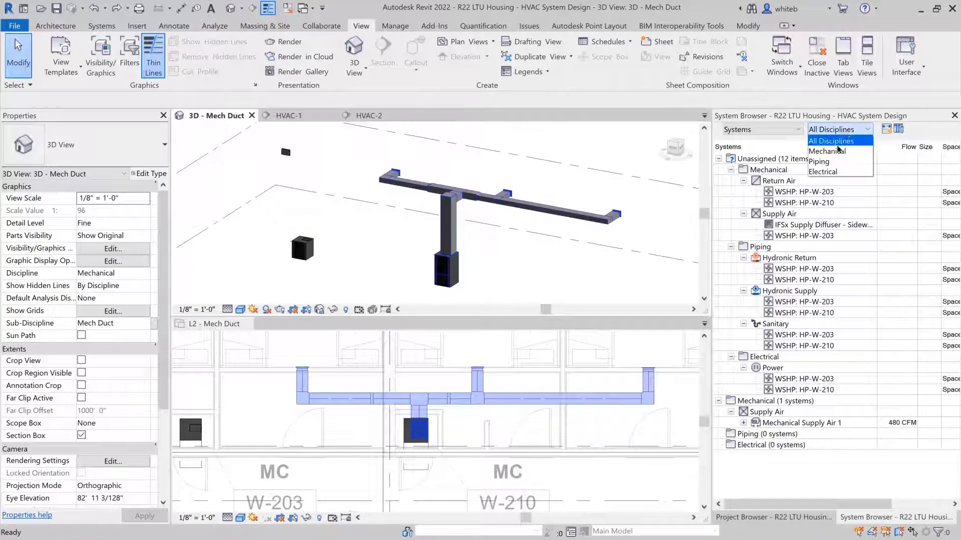
left_click(828, 151)
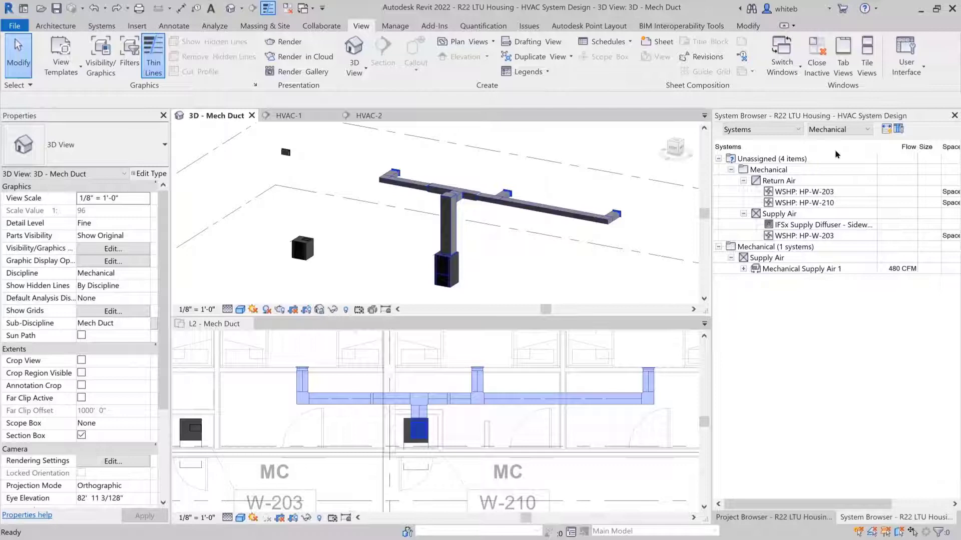
- Collapse the unassigned group, expand Mechanical Supply Air 1 and select WSHP HP-W-210 to show its duct system tools
left_click(767, 169)
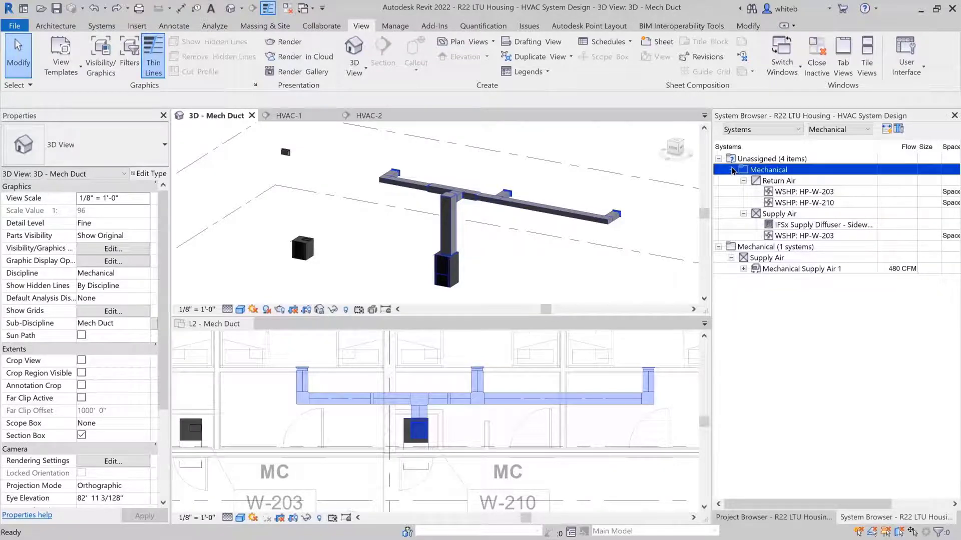
left_click(731, 170)
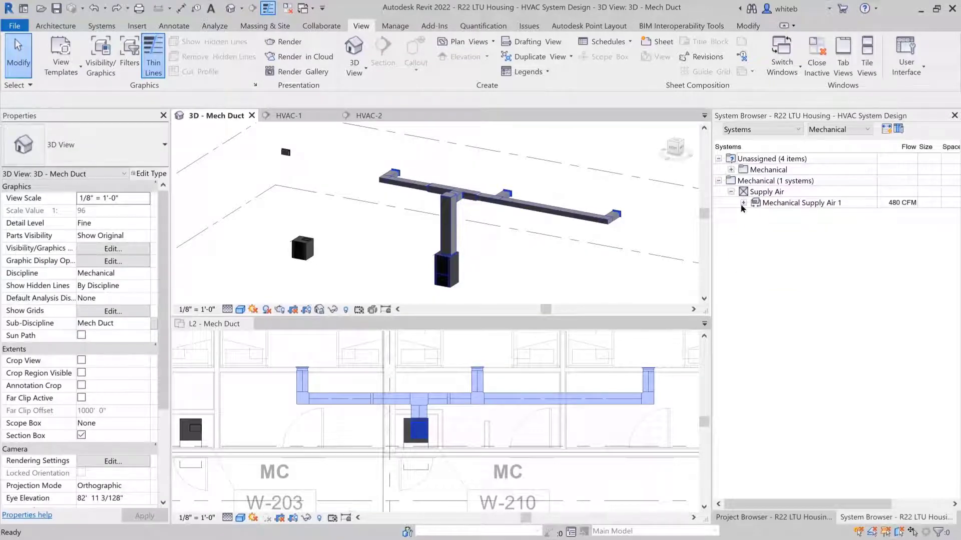
left_click(744, 203)
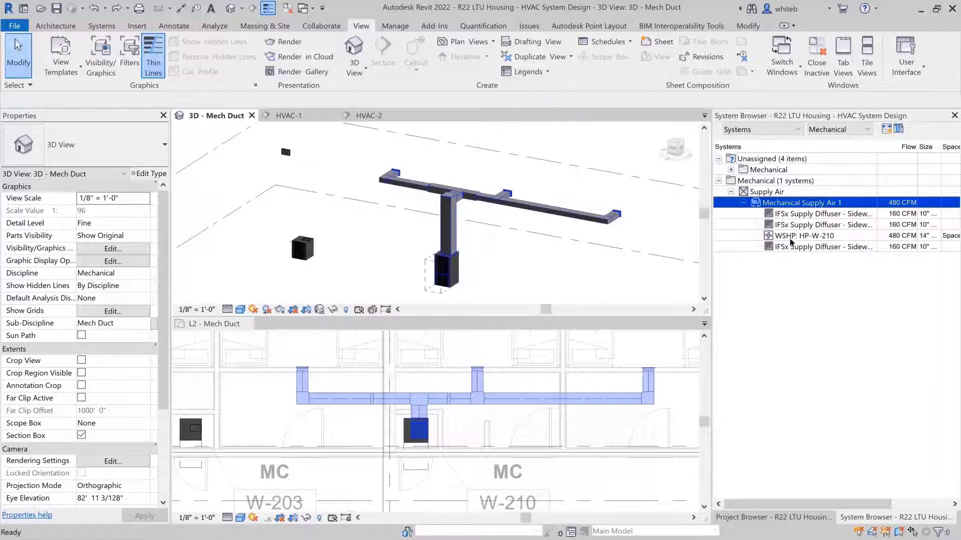
left_click(803, 236)
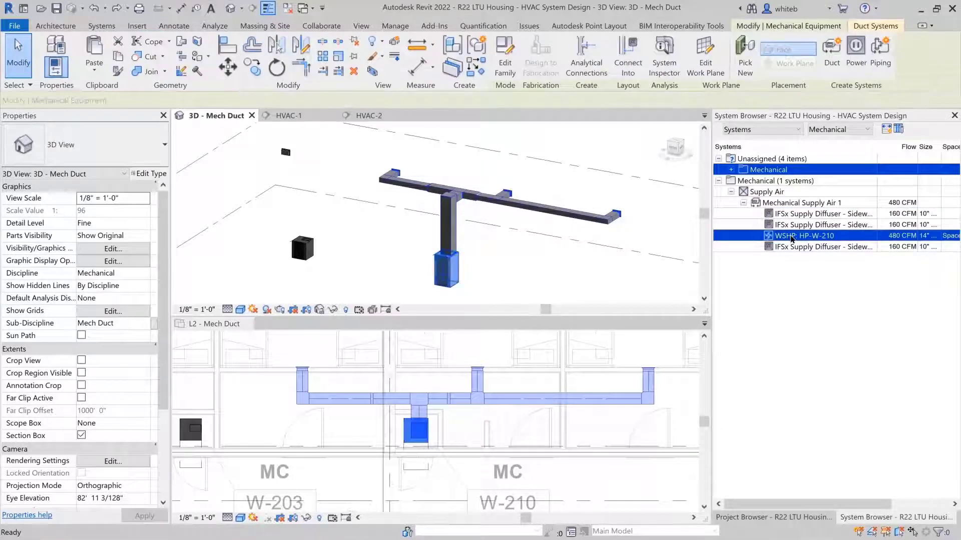
left_click(805, 236)
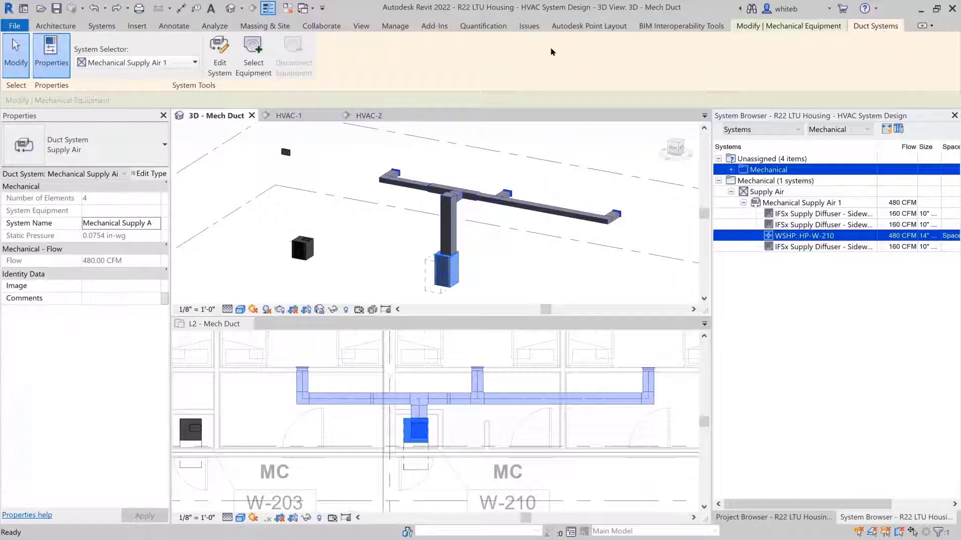
- Assign HP-W-210 as equipment for Mechanical Supply Air 1 and select that system beneath the unit
left_click(253, 55)
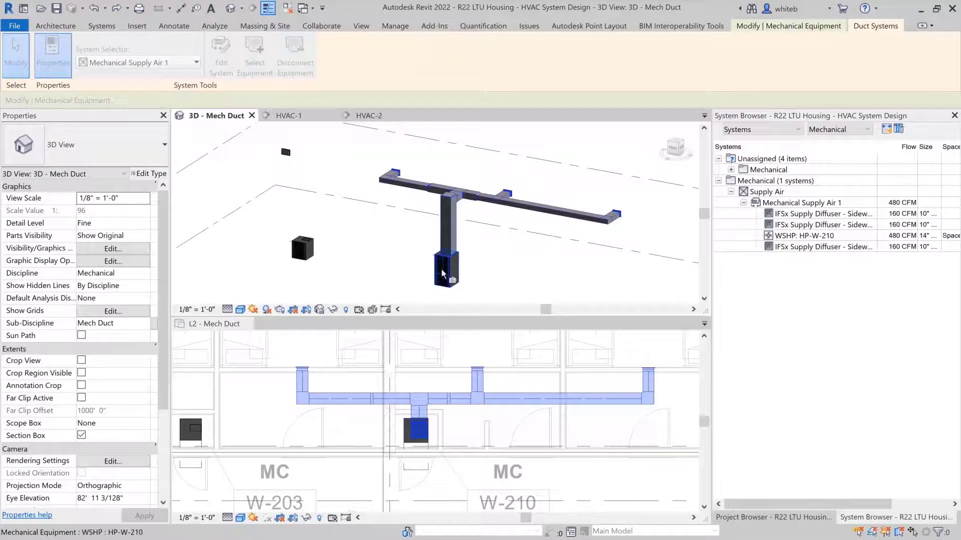
left_click(802, 203)
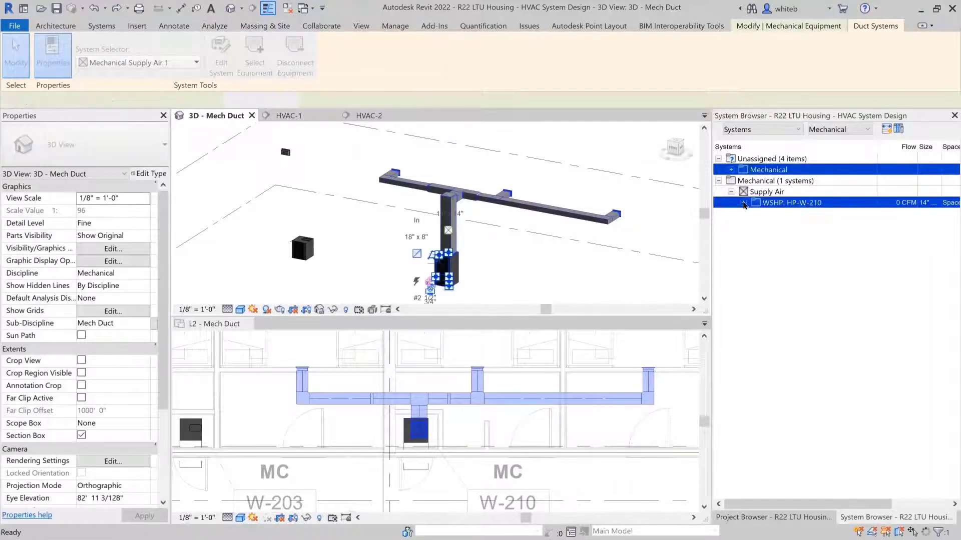
left_click(744, 203)
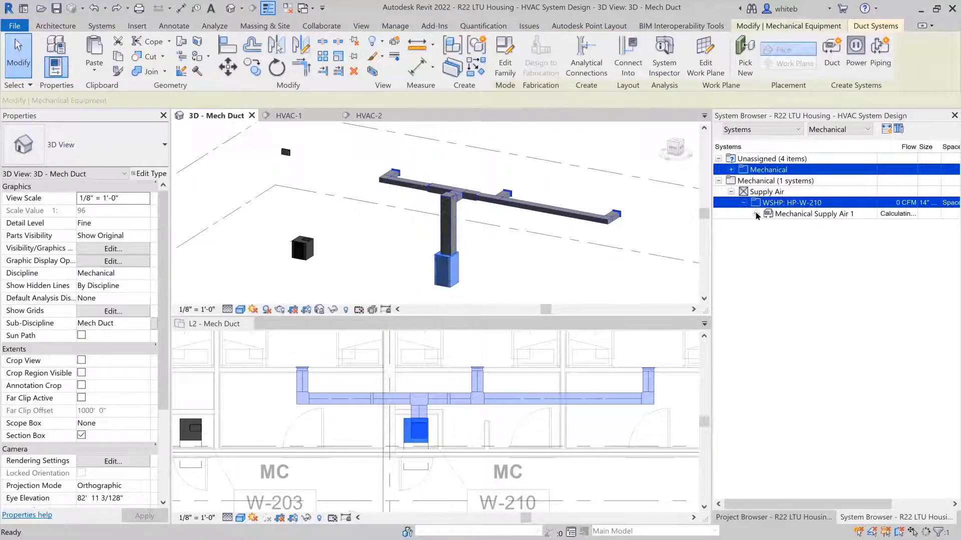
left_click(758, 214)
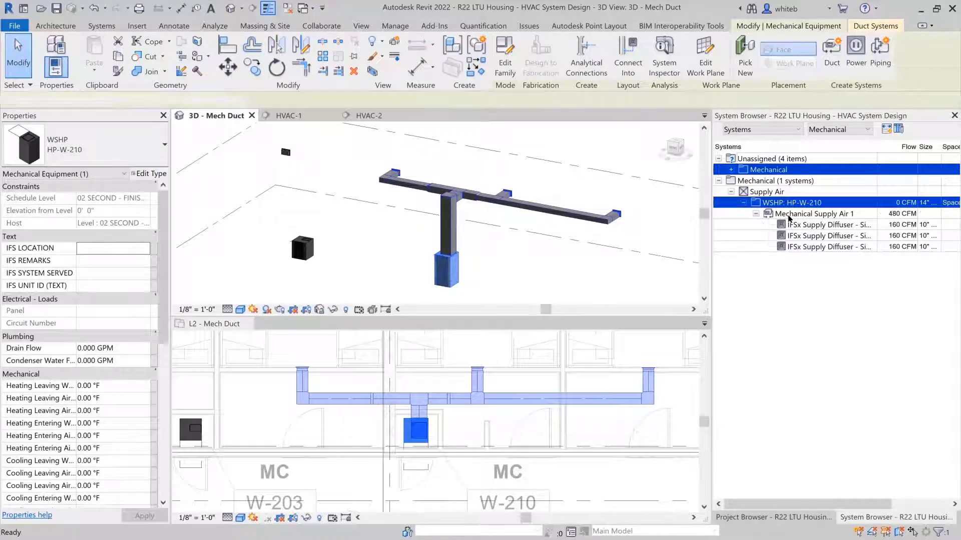
left_click(816, 214)
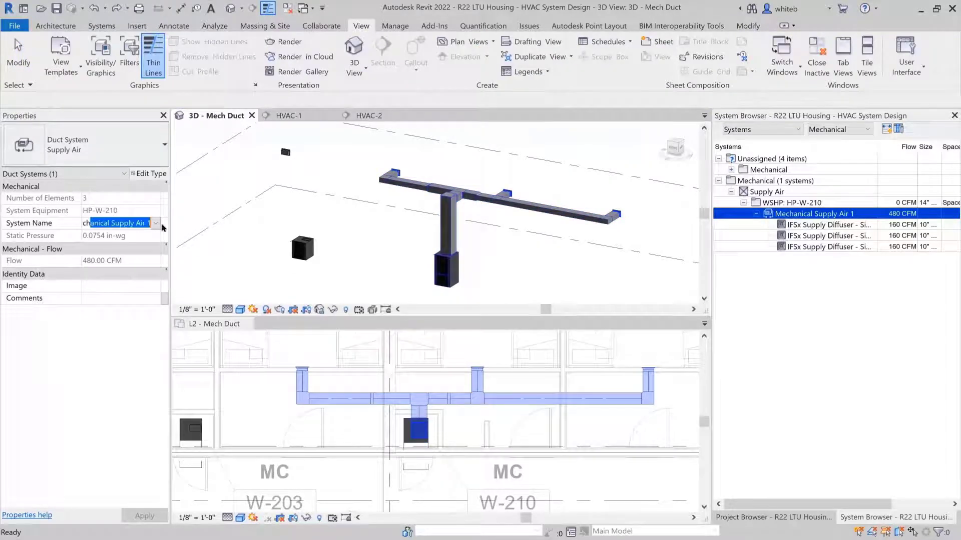
- Change the System Name property to Mech-SA-W210 and clear the selection
type("ch-SA-W")
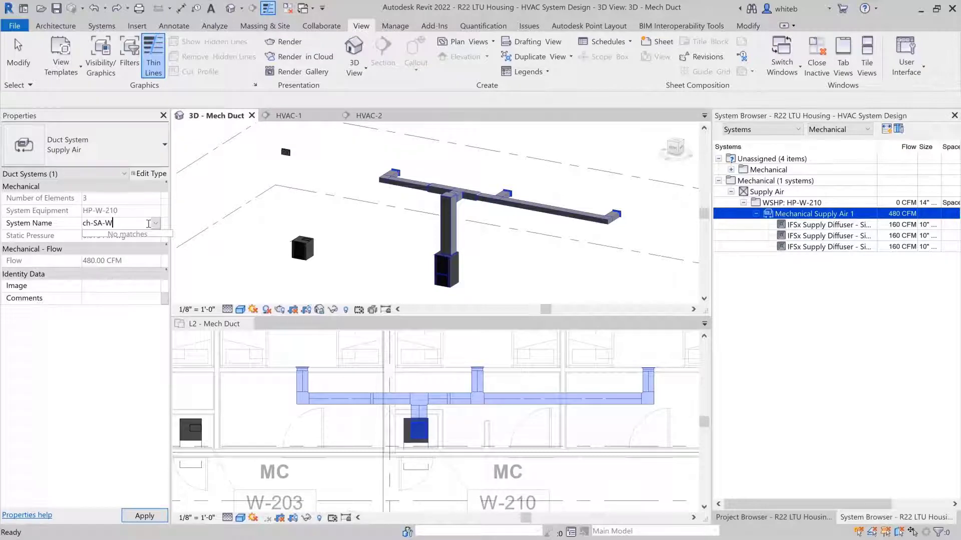
type("Mech-SA-W210")
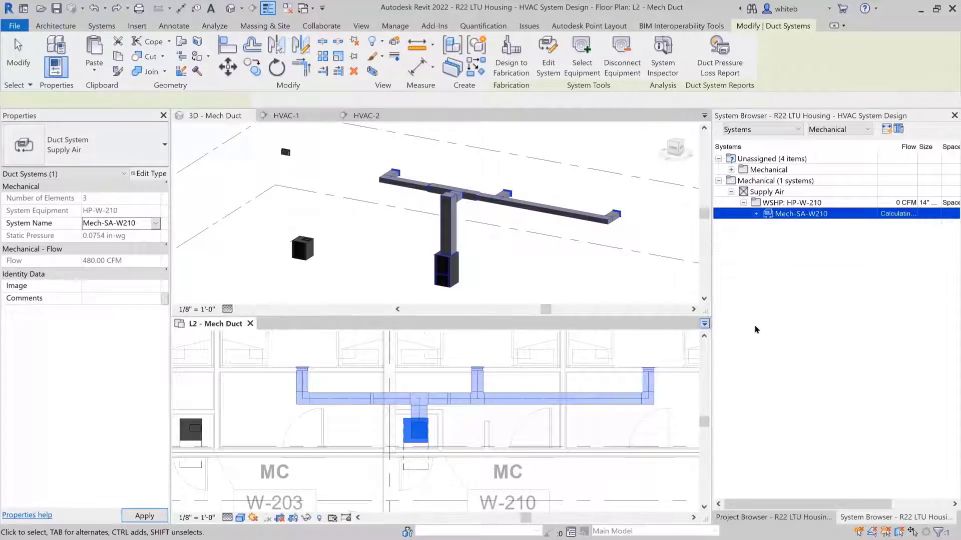
left_click(756, 213)
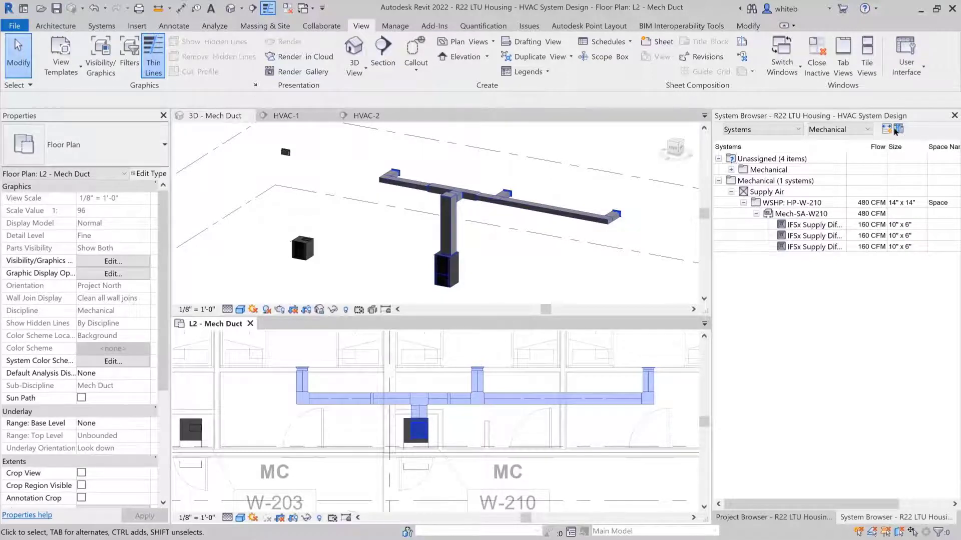
- In Column Settings under General, enable Static Pressure and Pressure Drop columns and confirm
left_click(896, 129)
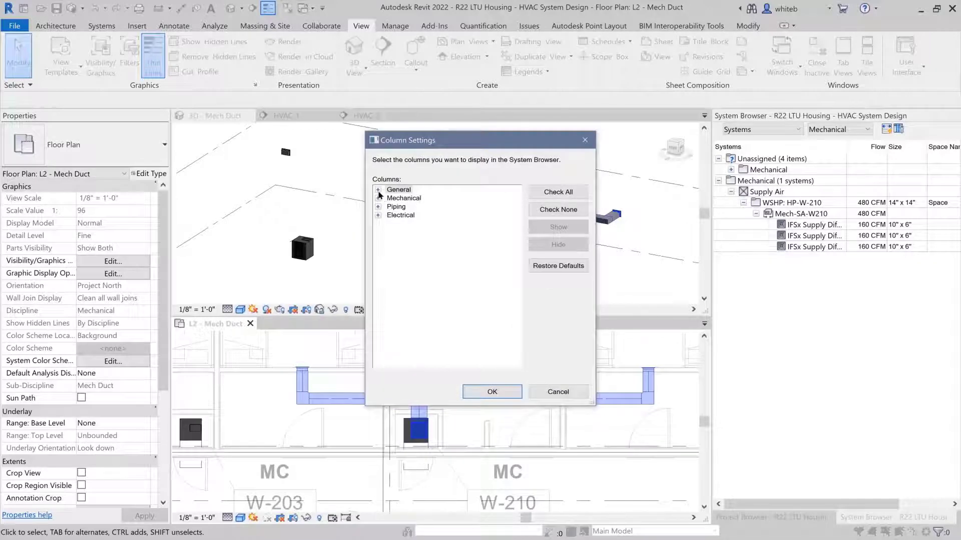
left_click(379, 189)
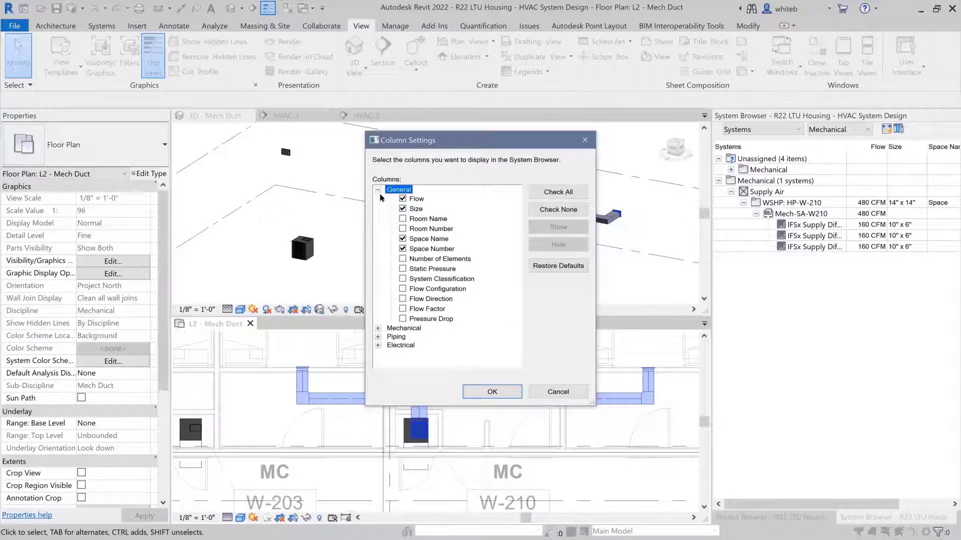
left_click(431, 268)
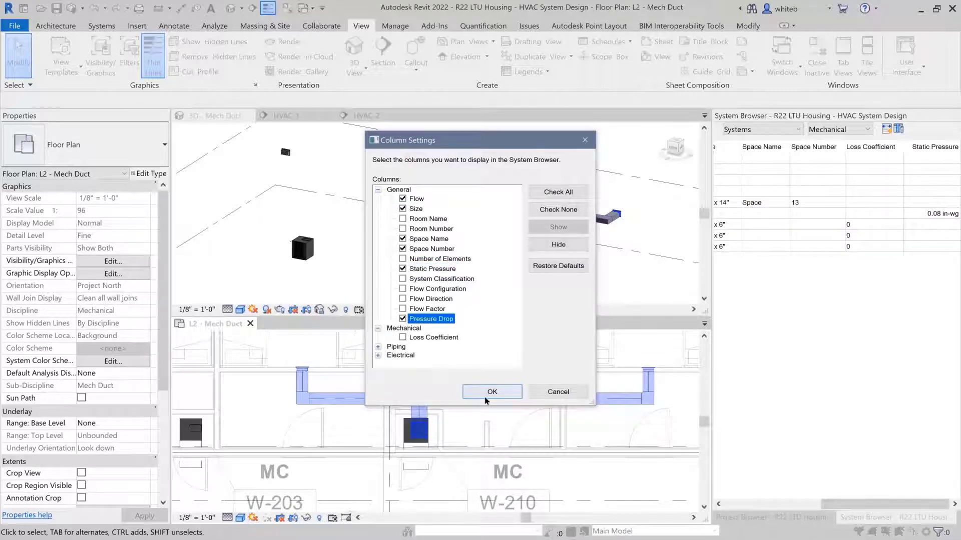
left_click(491, 392)
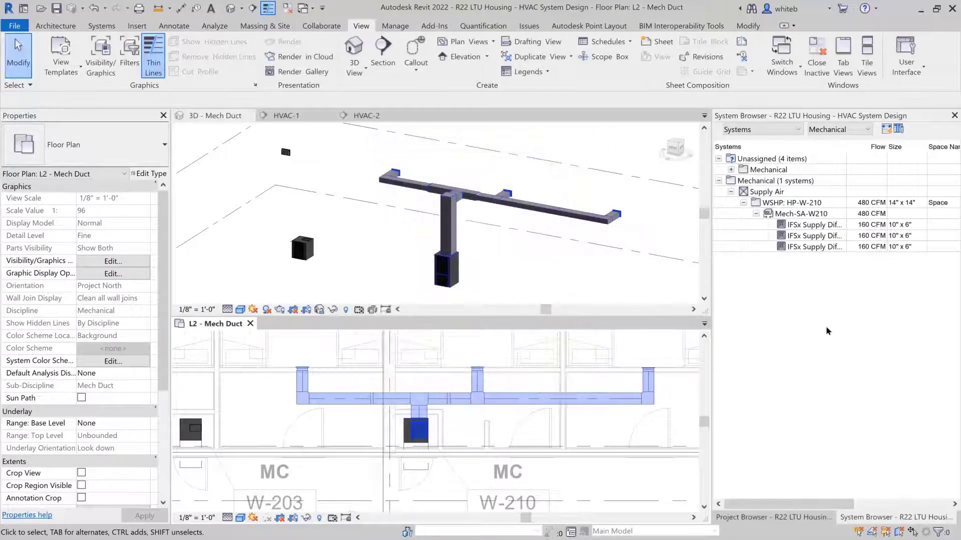